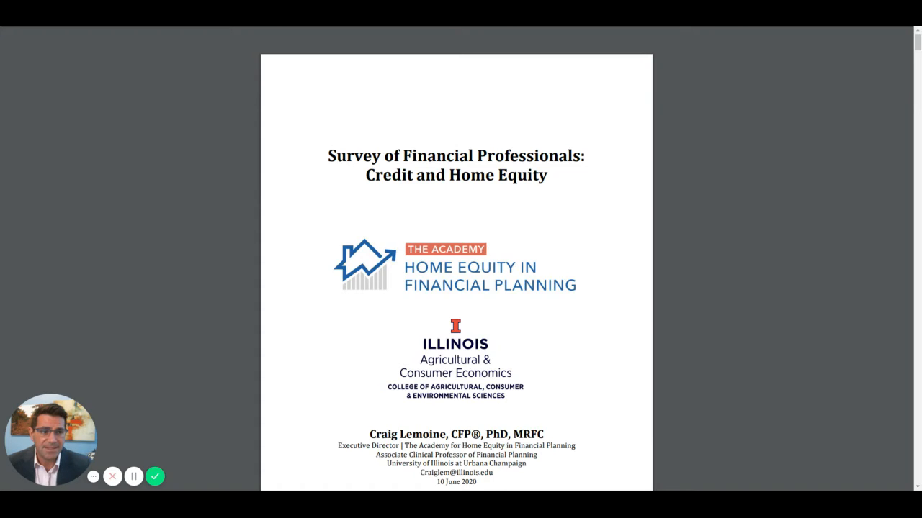
scroll(down, 3)
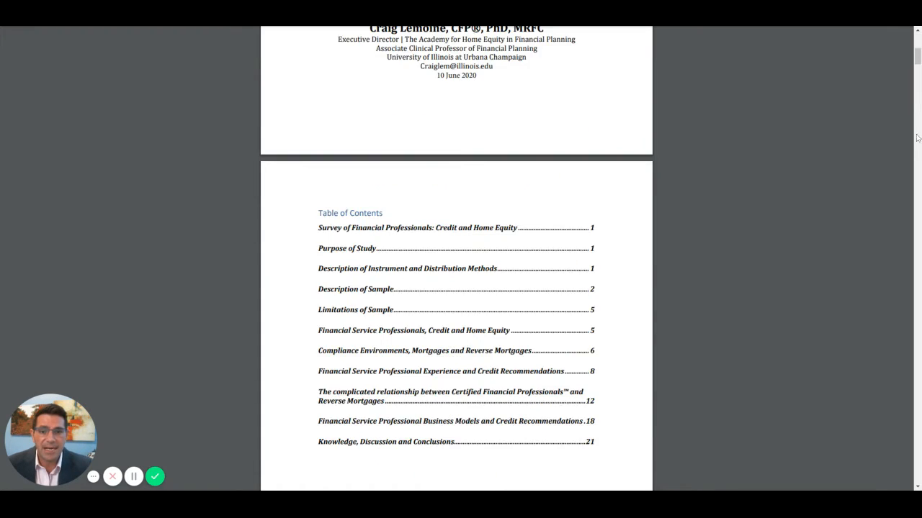
scroll(down, 3)
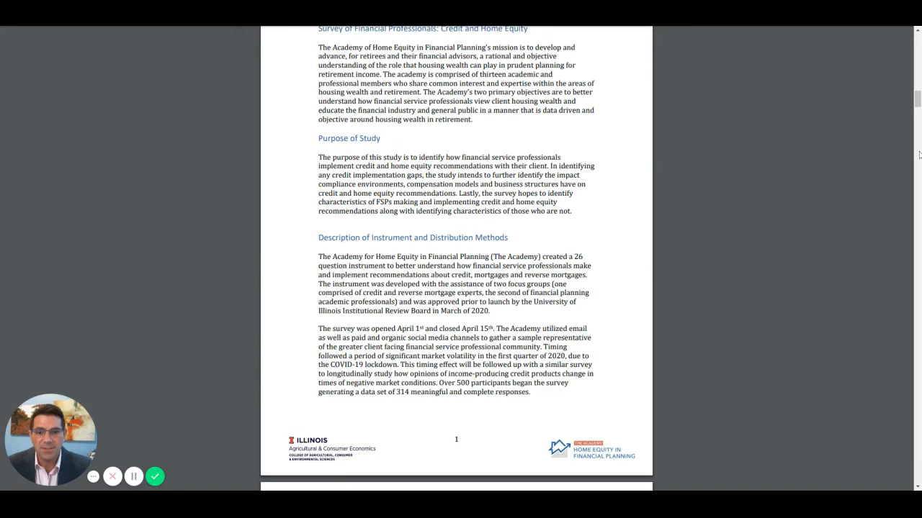
scroll(down, 3)
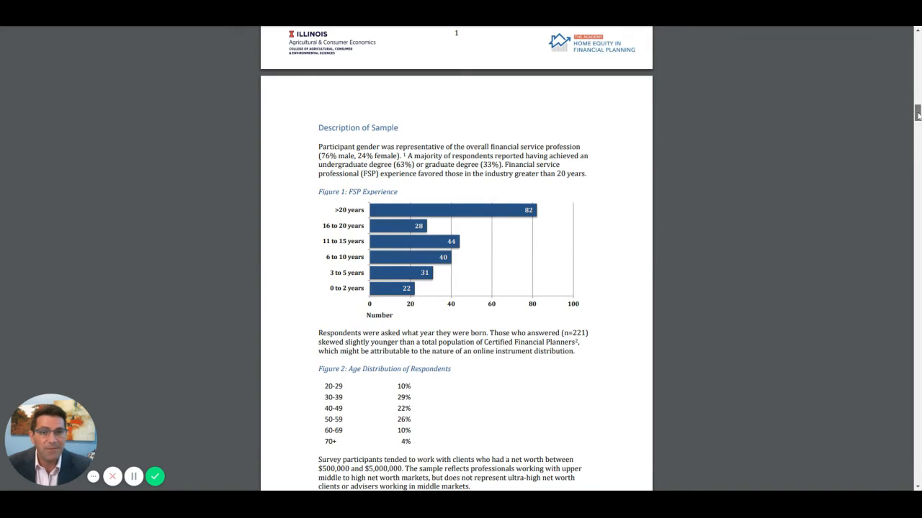
scroll(down, 3)
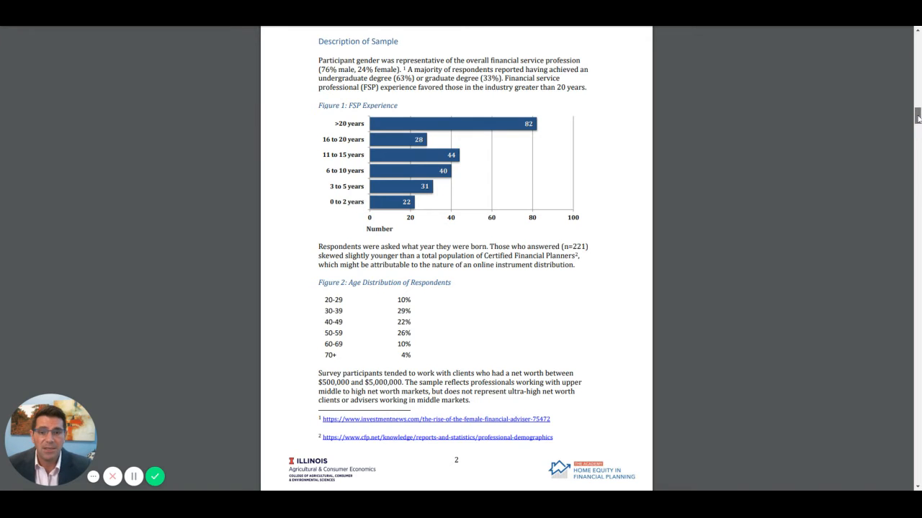
scroll(down, 3)
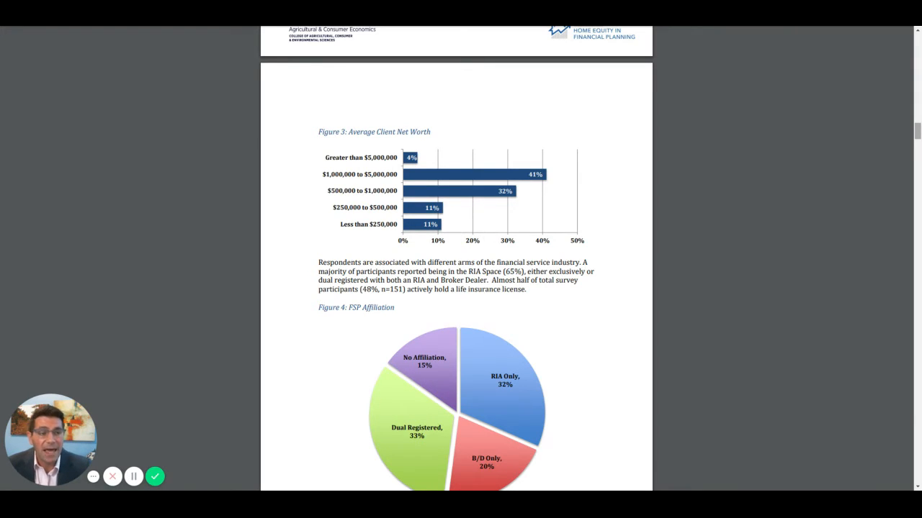
scroll(down, 3)
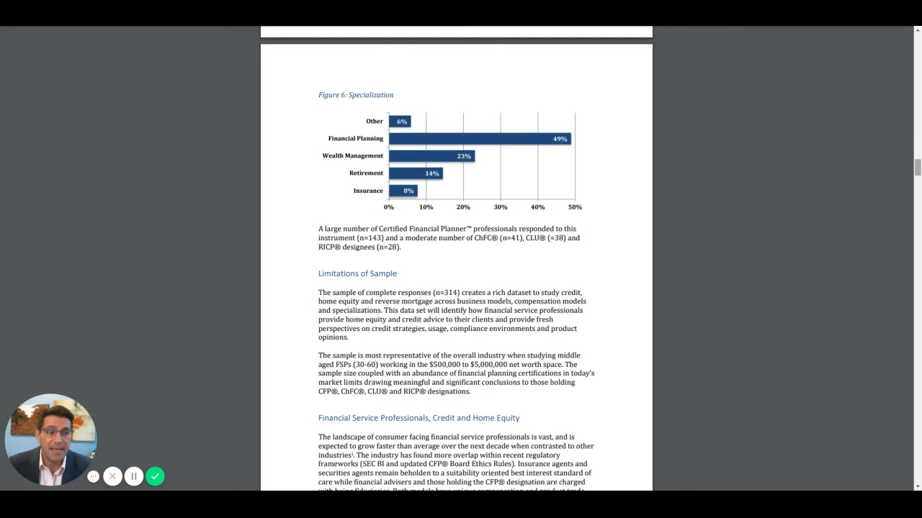
scroll(down, 3)
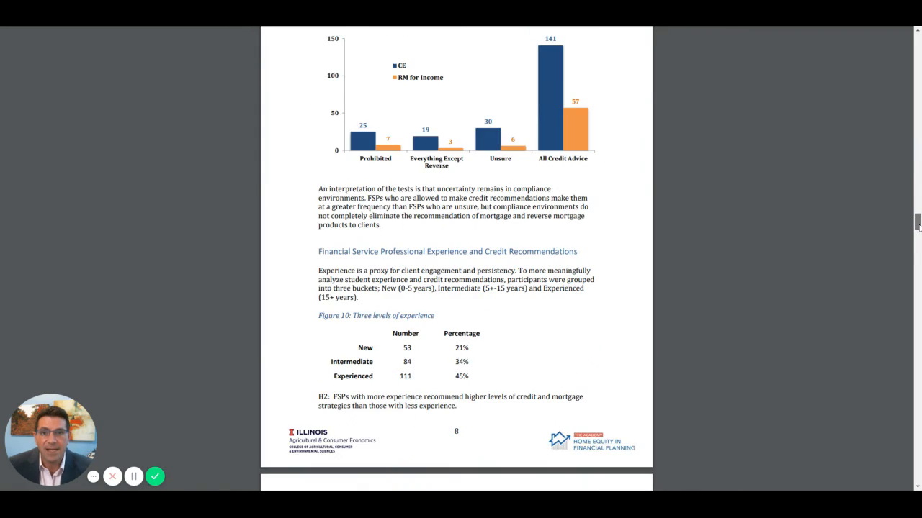
scroll(down, 3)
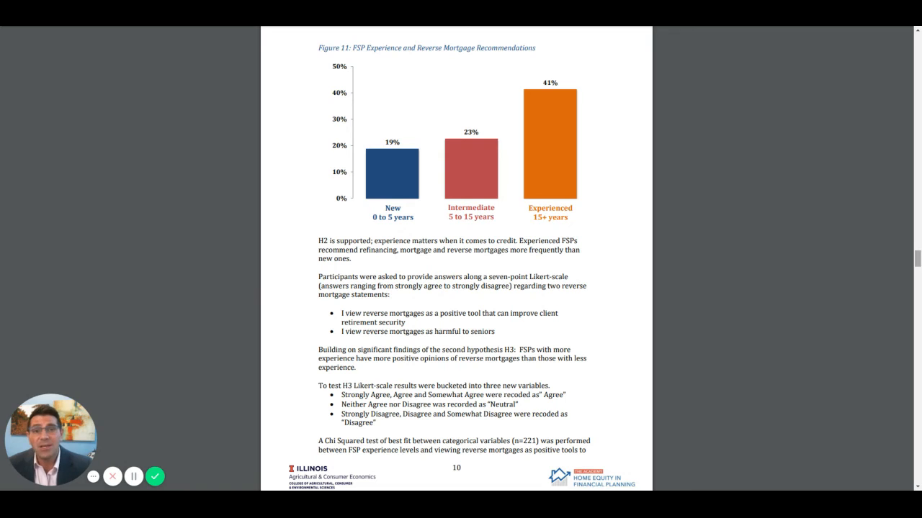
scroll(down, 3)
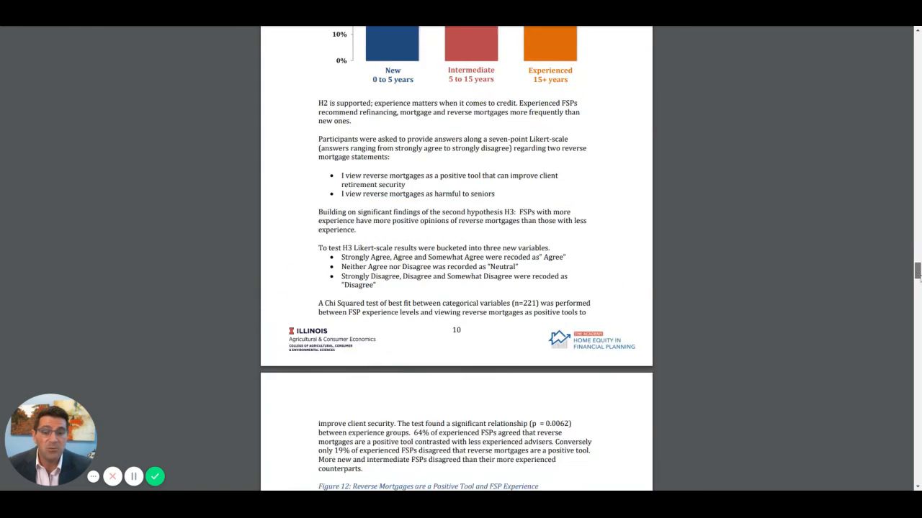
scroll(down, 3)
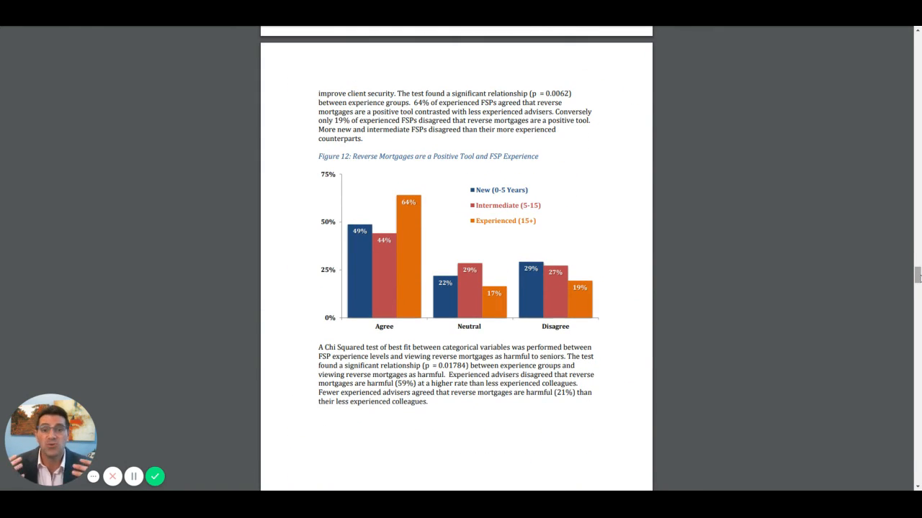